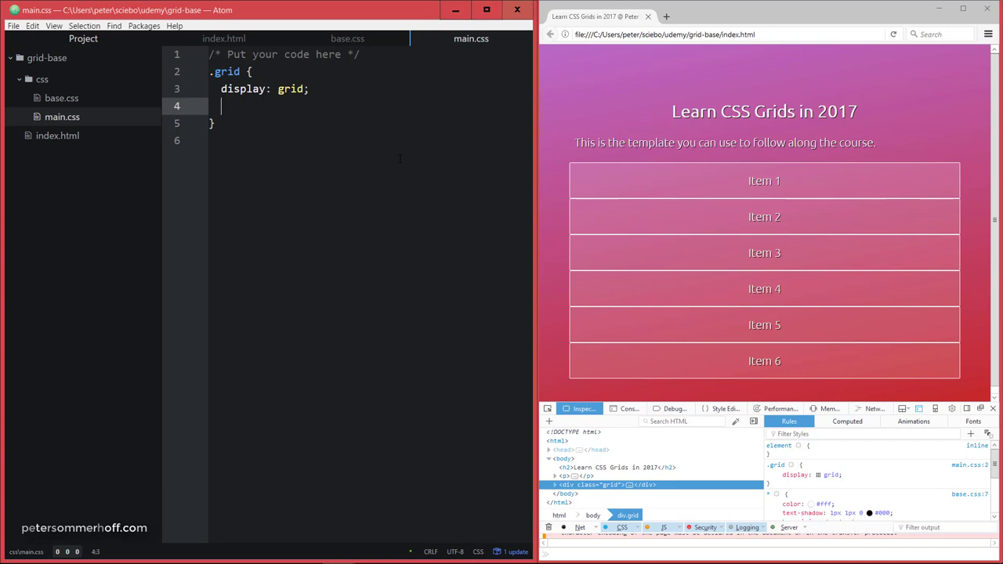
Add grid-template-rows: 100px 200px; on a new line inside the .grid rule
key(enter)
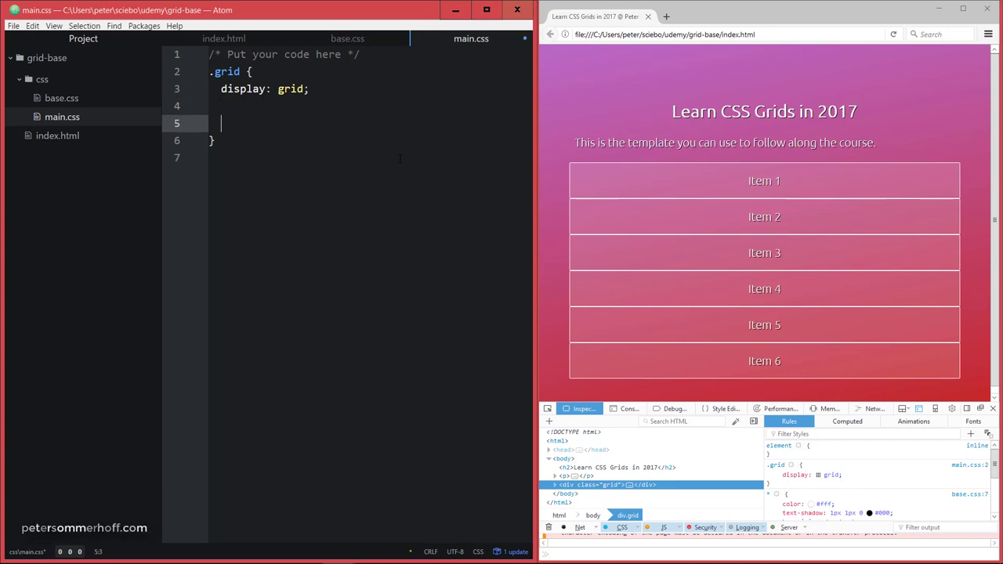
text(g)
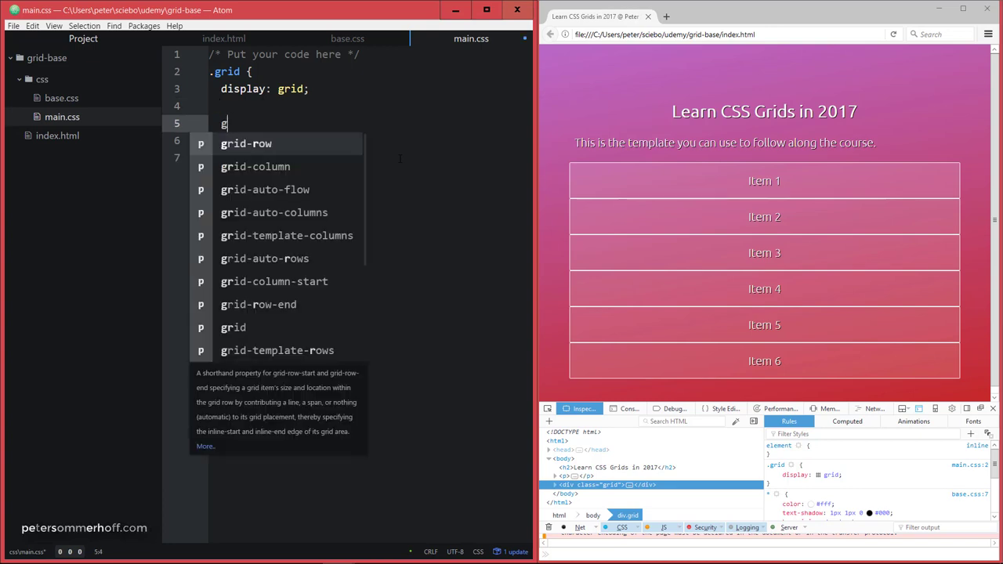
text(tr)
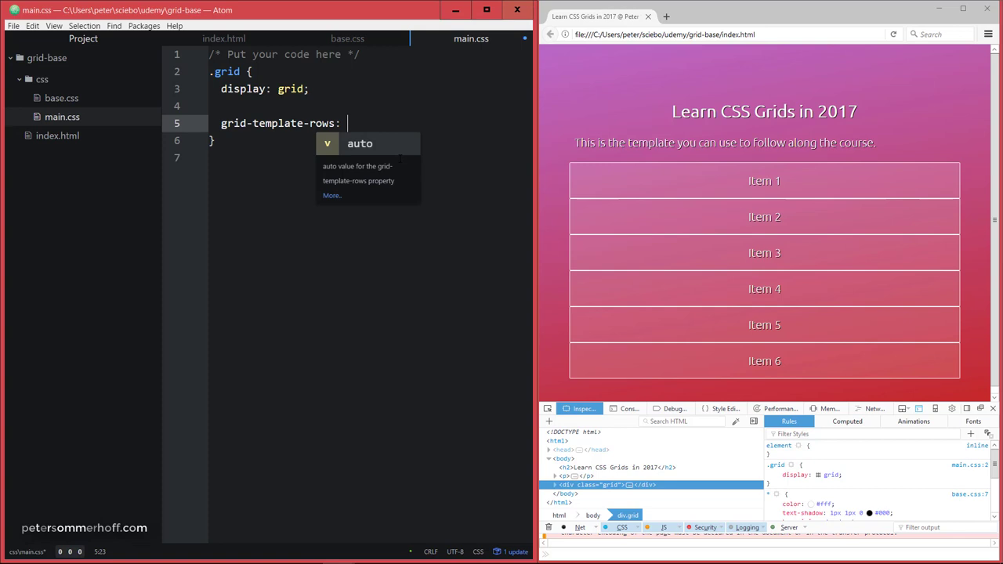
text(1)
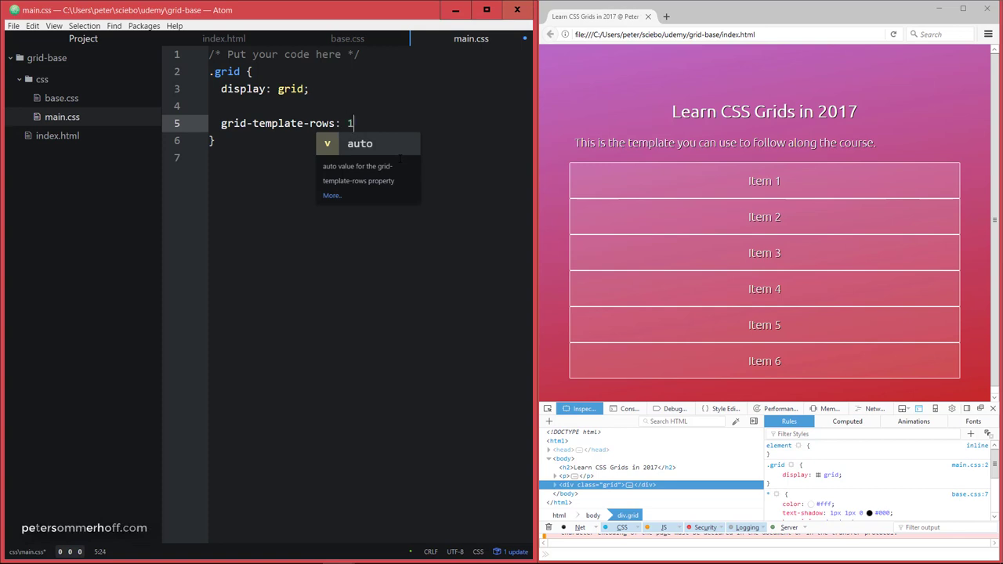
text(00p)
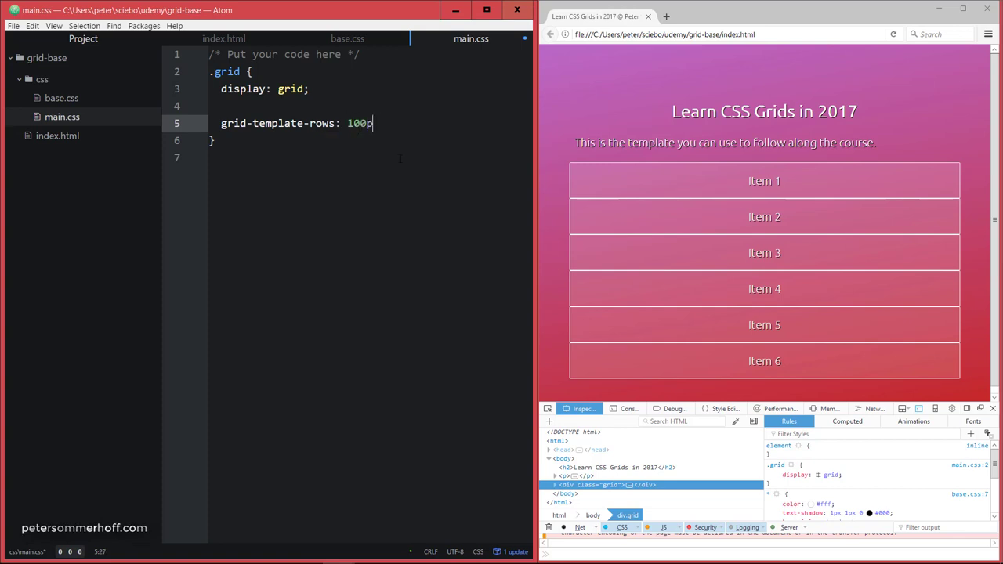
text(x 200p)
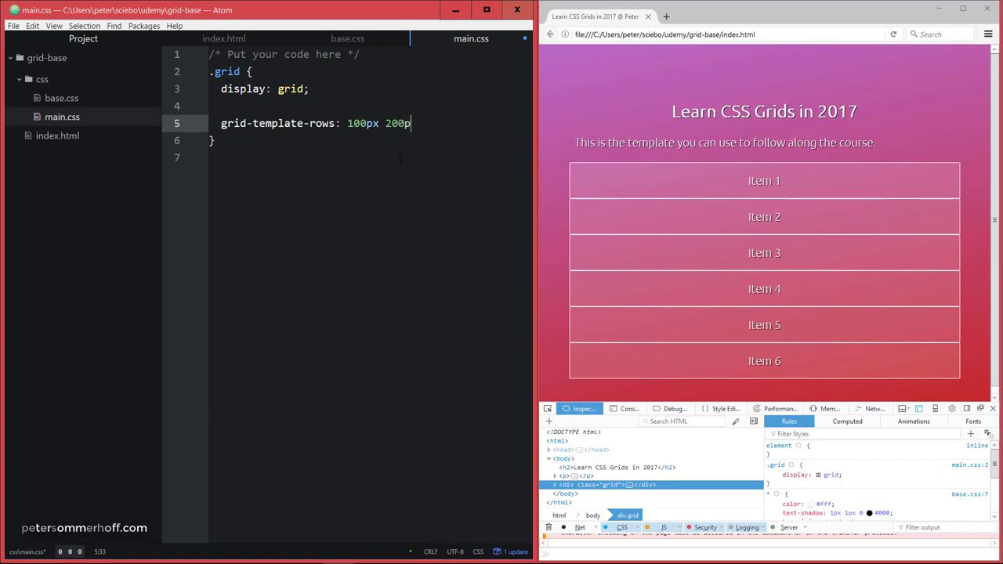
text(x;)
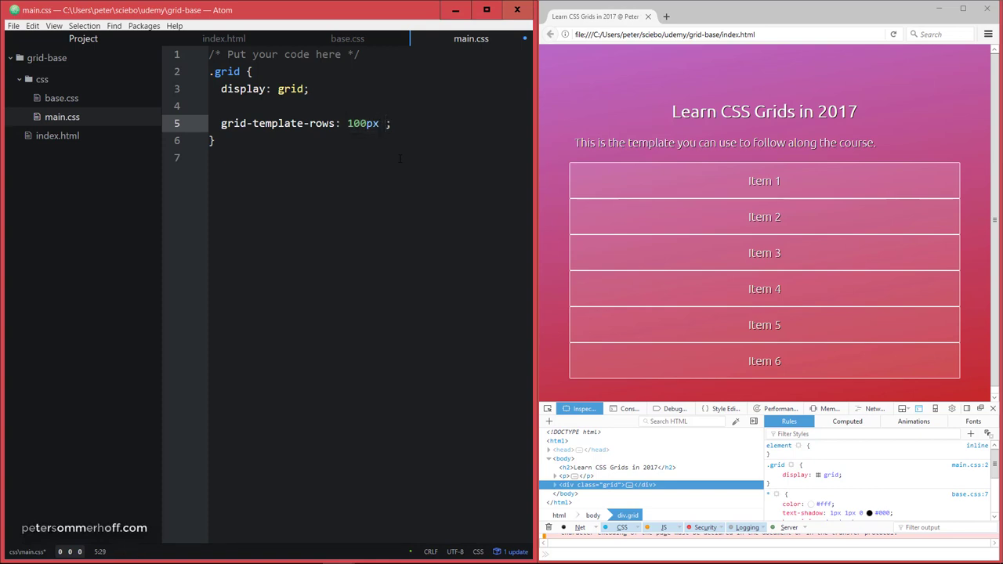
Retype the row values as 200px and 100px to adjust the grid-template-rows declaration
text(200px)
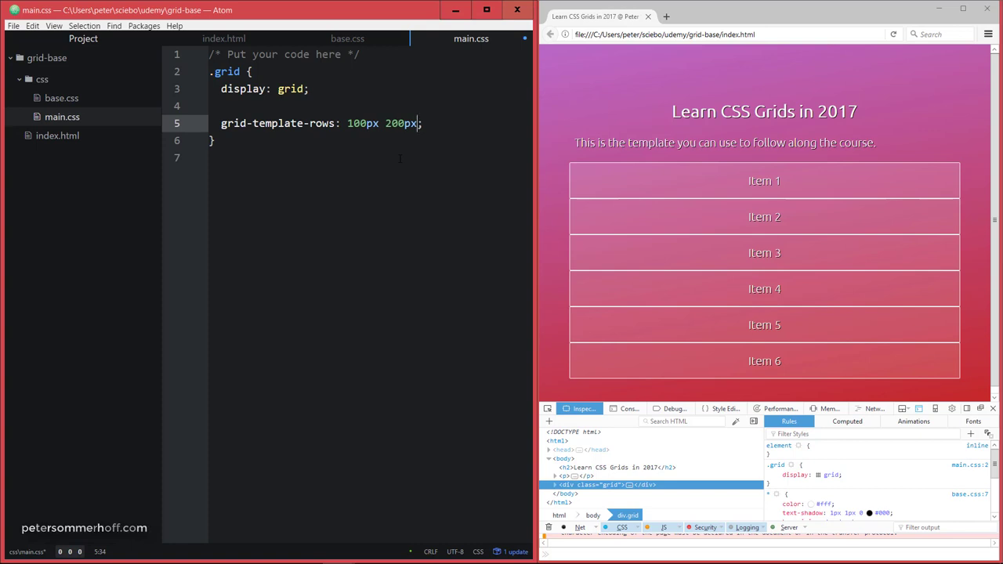
text(100)
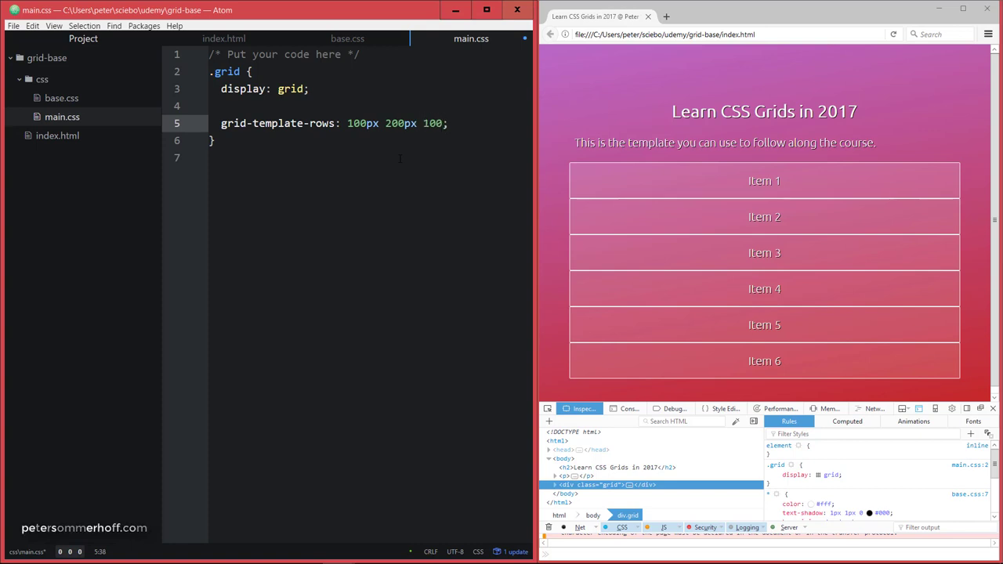
text(px)
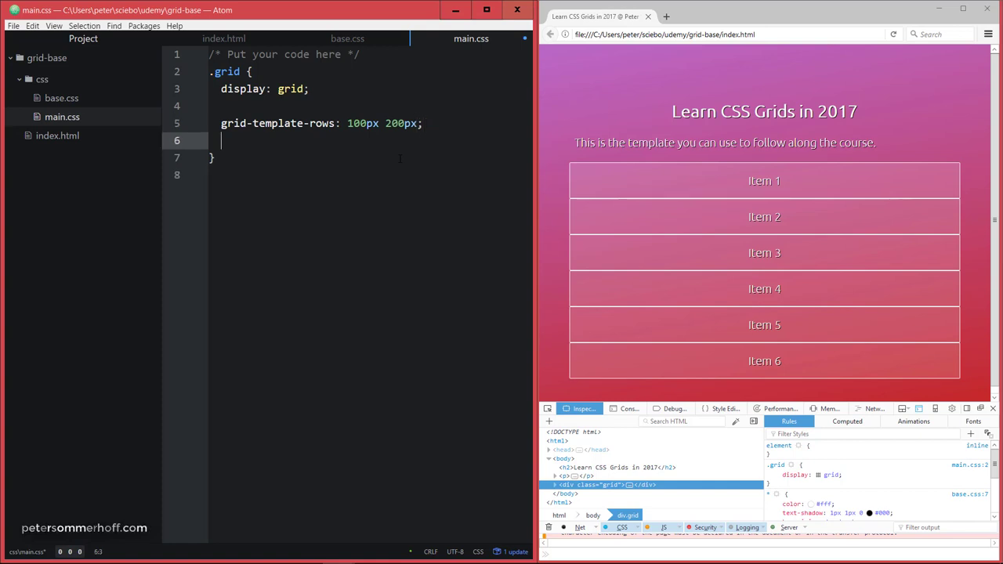
Add grid-template-columns: 200px auto 150px; so the six items flow into three columns
text(g)
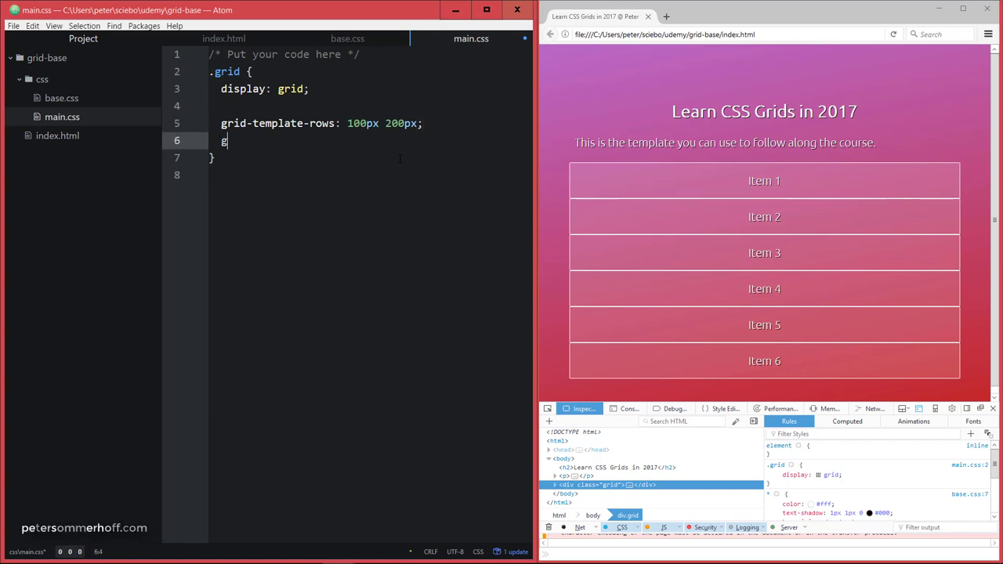
text(rid-template-columns:)
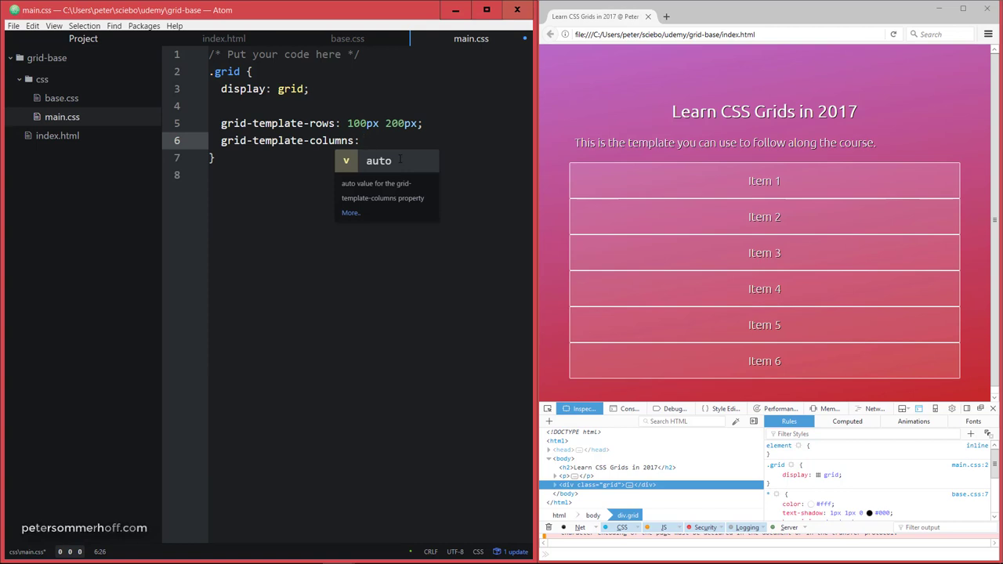
text(2)
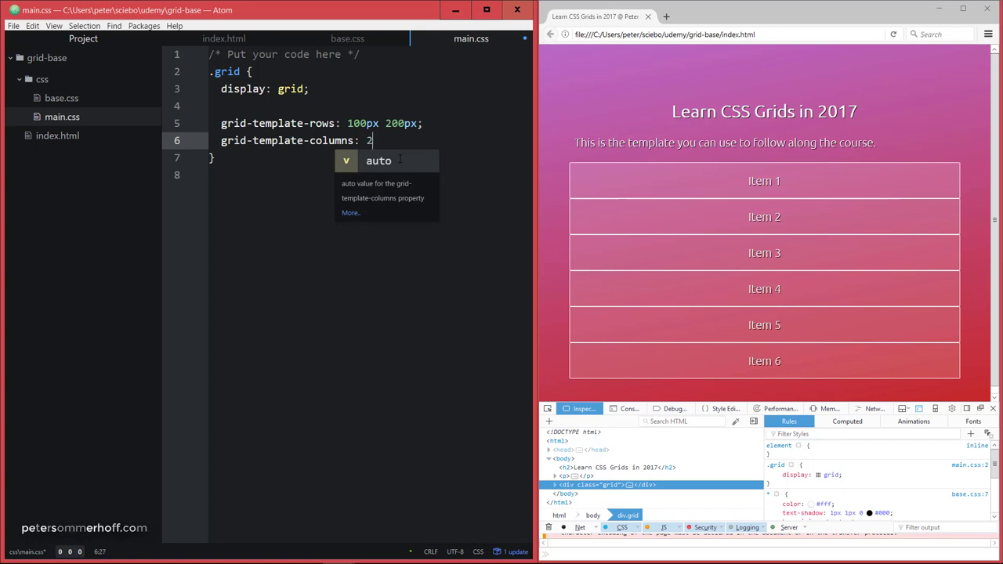
text(00px a)
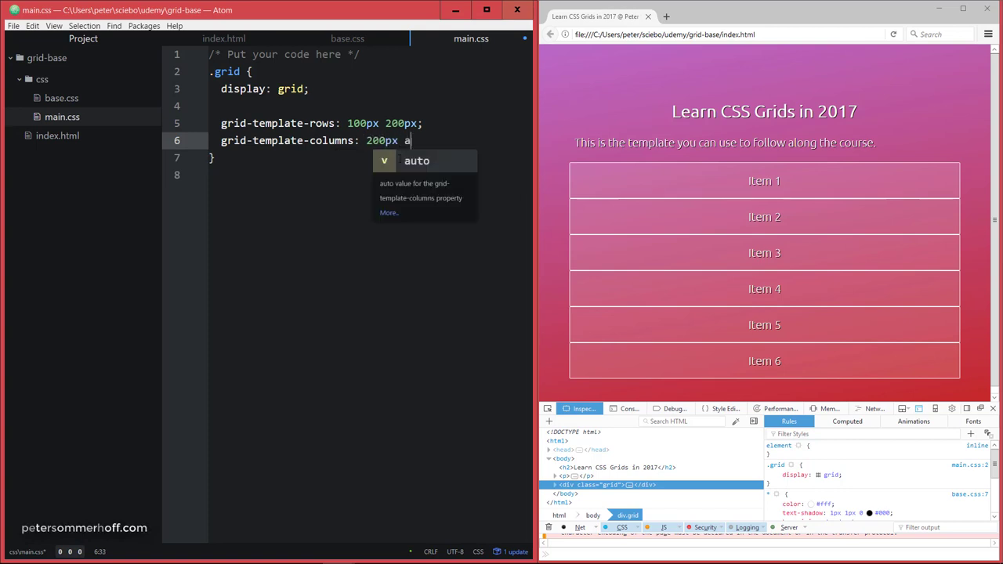
text(uto)
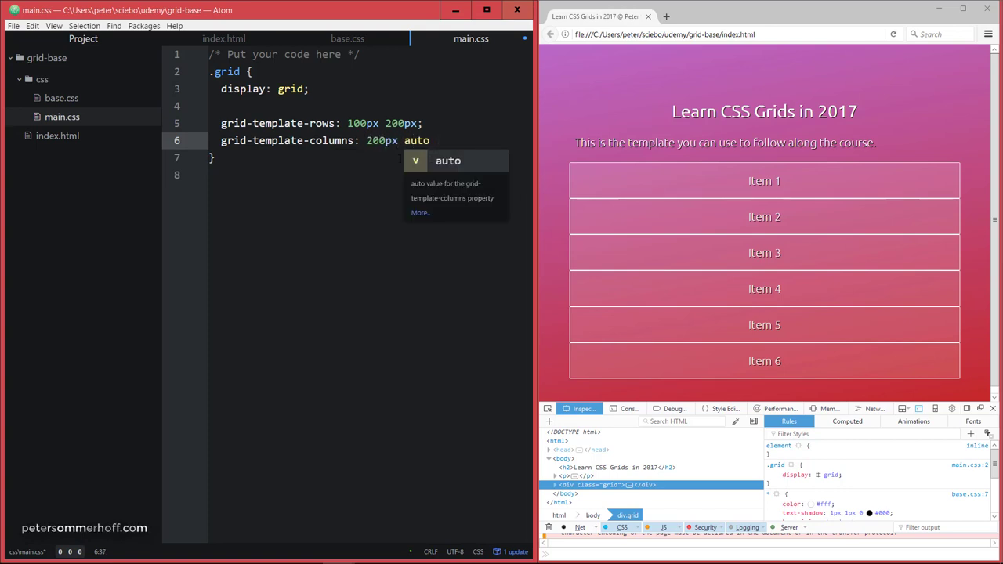
text(10)
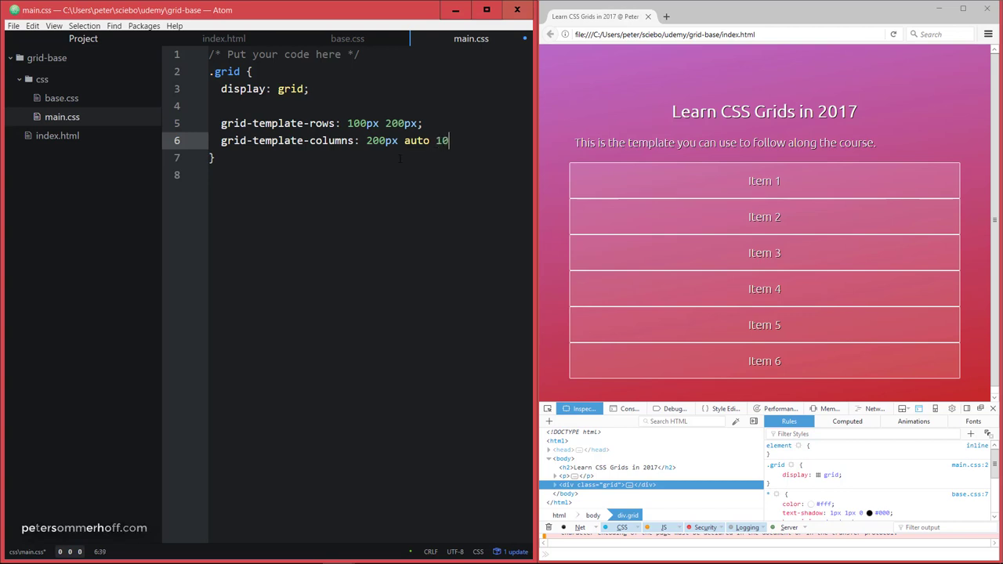
text(50px)
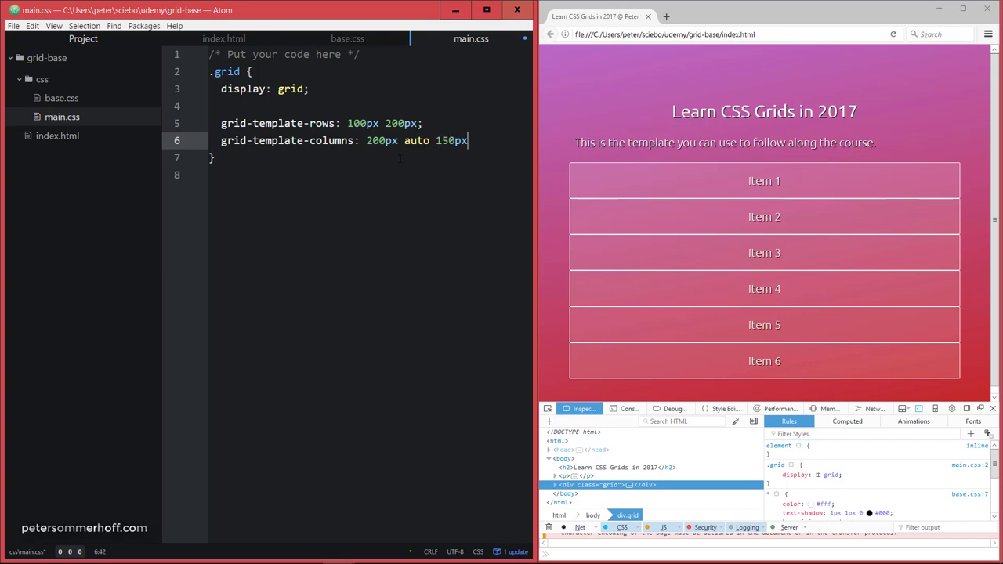
text(M)
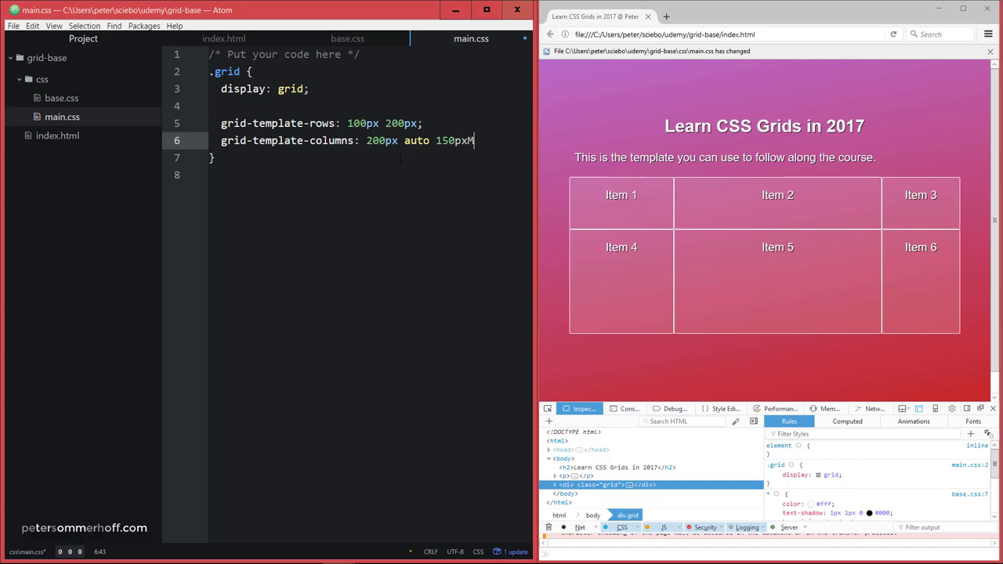
text(;)
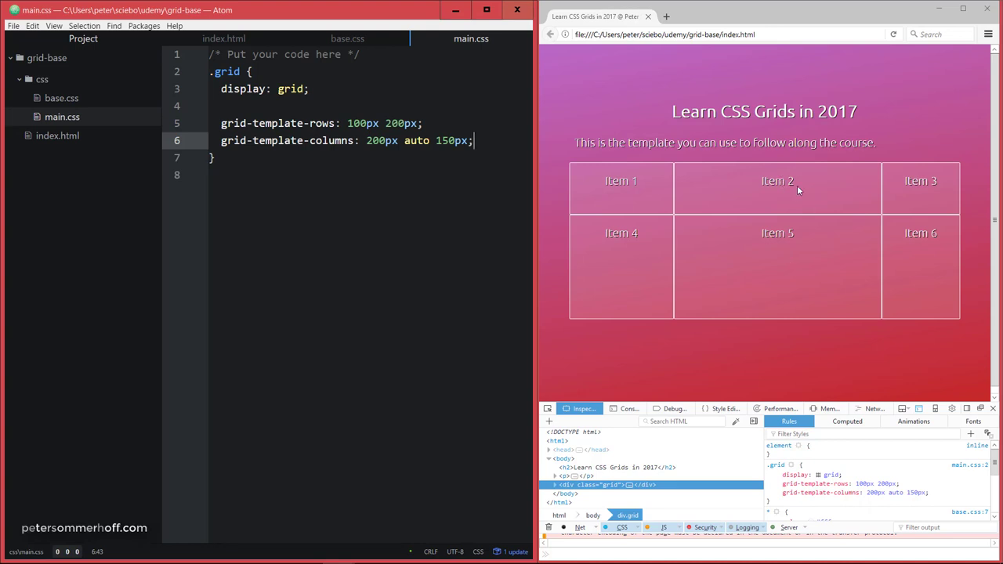
mouse_move(620, 185)
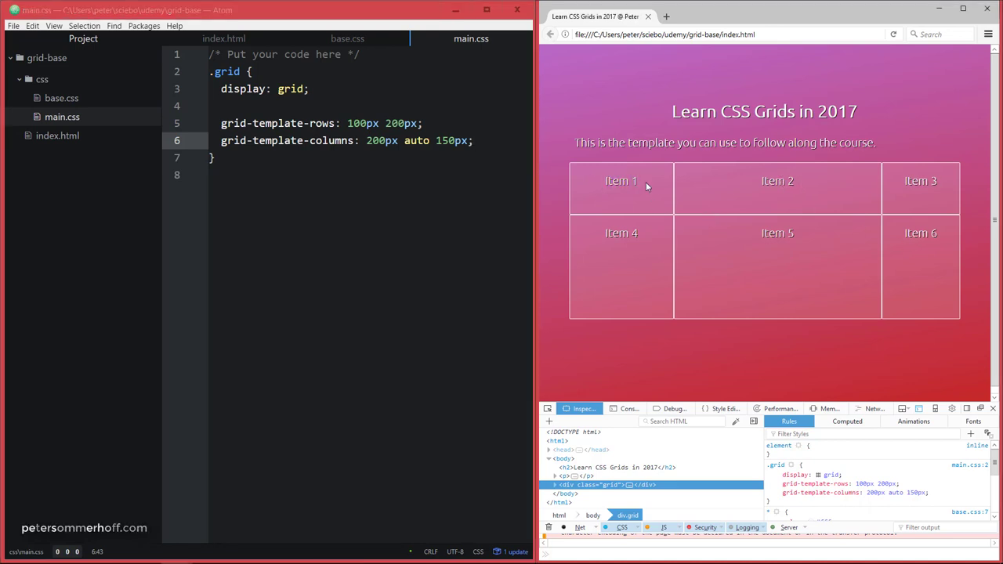
right_click(621, 181)
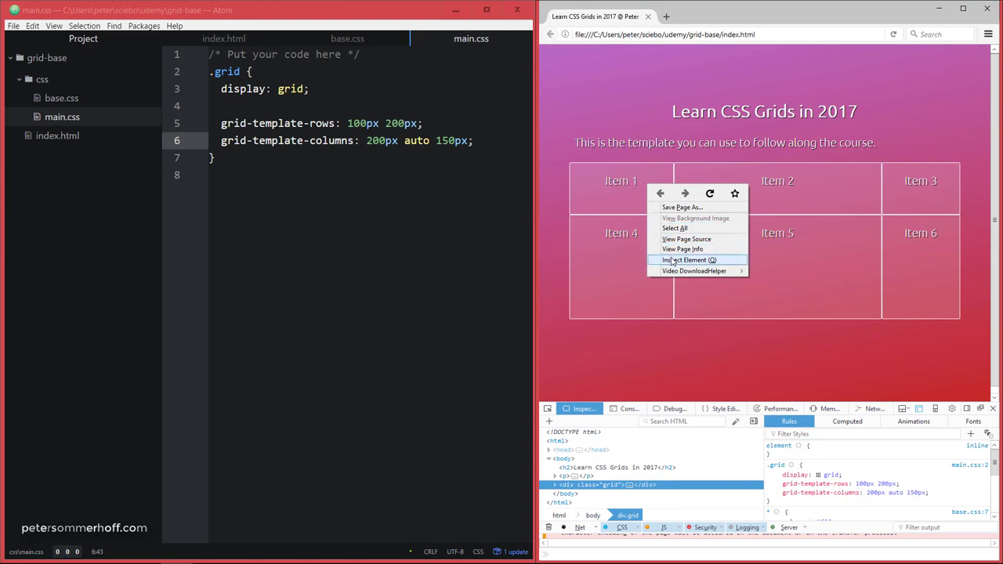
click(689, 260)
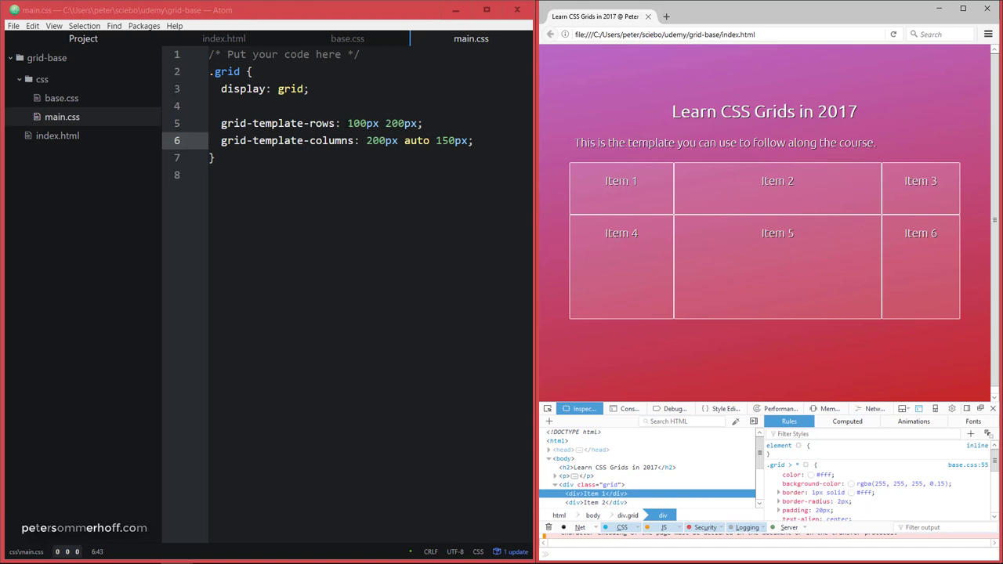
double_click(361, 123)
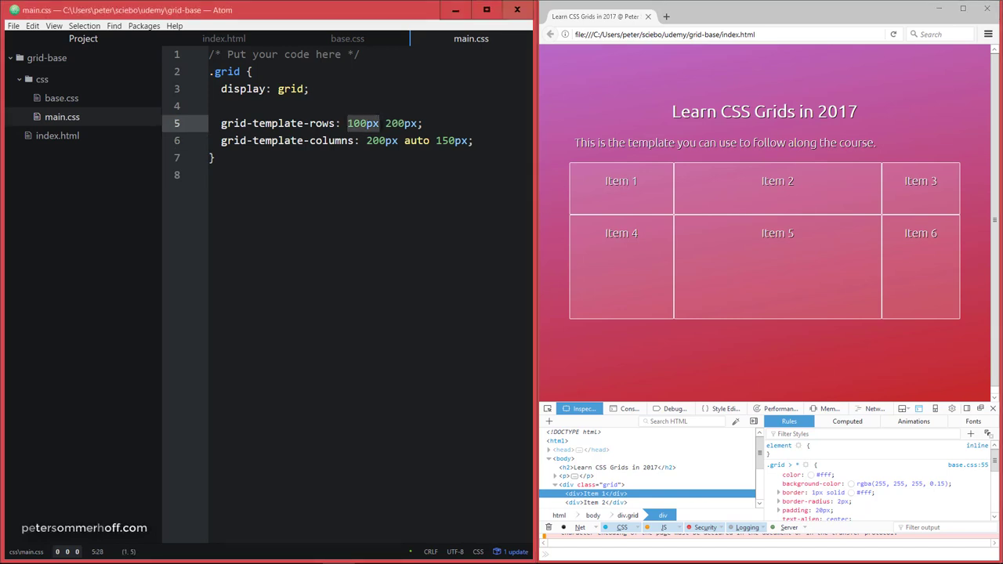
double_click(621, 180)
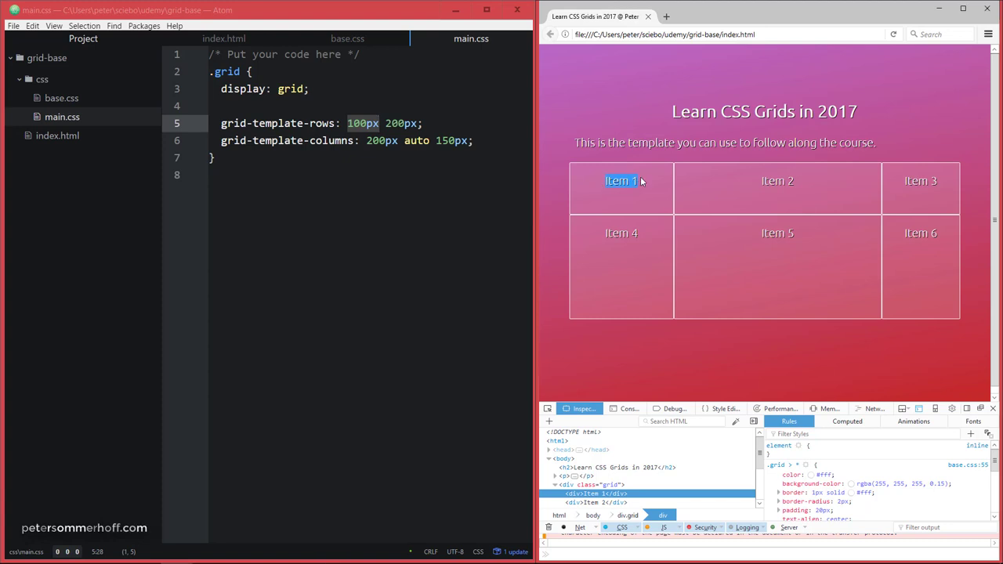
mouse_move(583, 181)
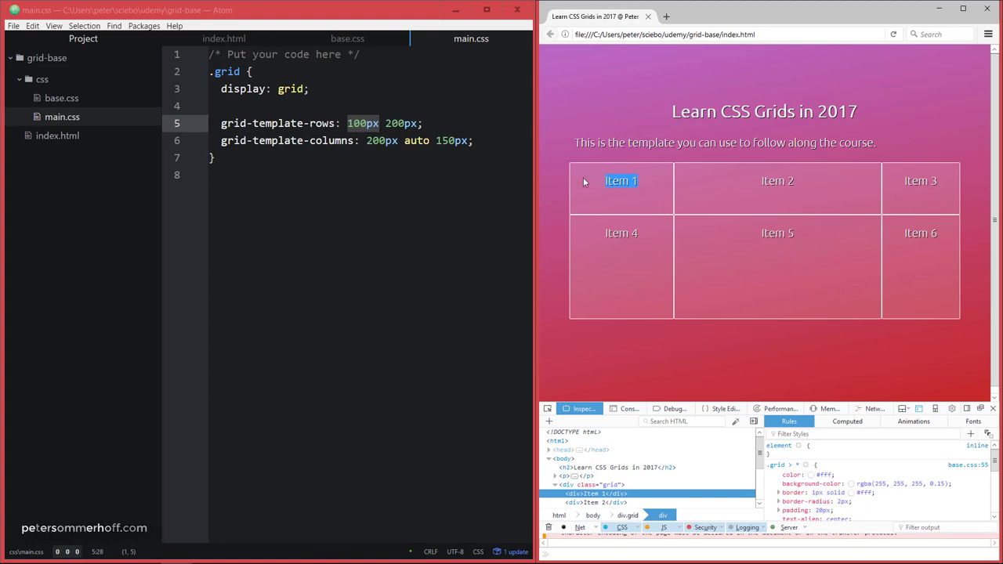
mouse_move(624, 204)
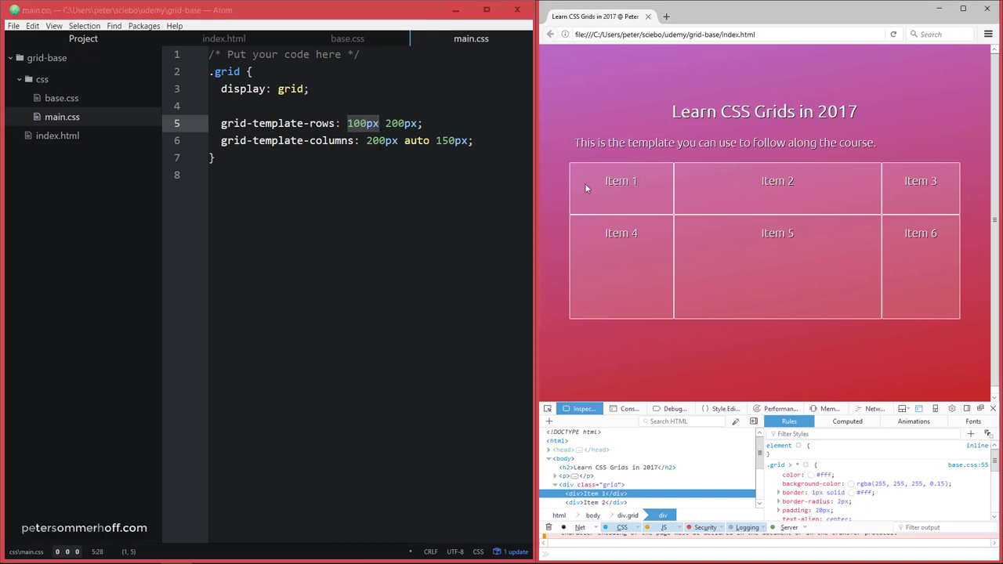
mouse_move(647, 194)
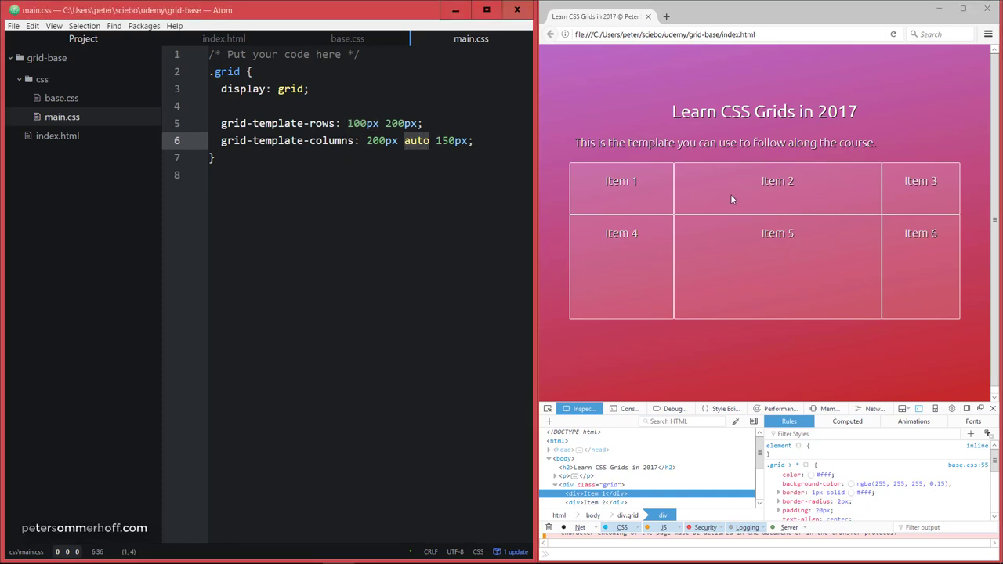
double_click(778, 180)
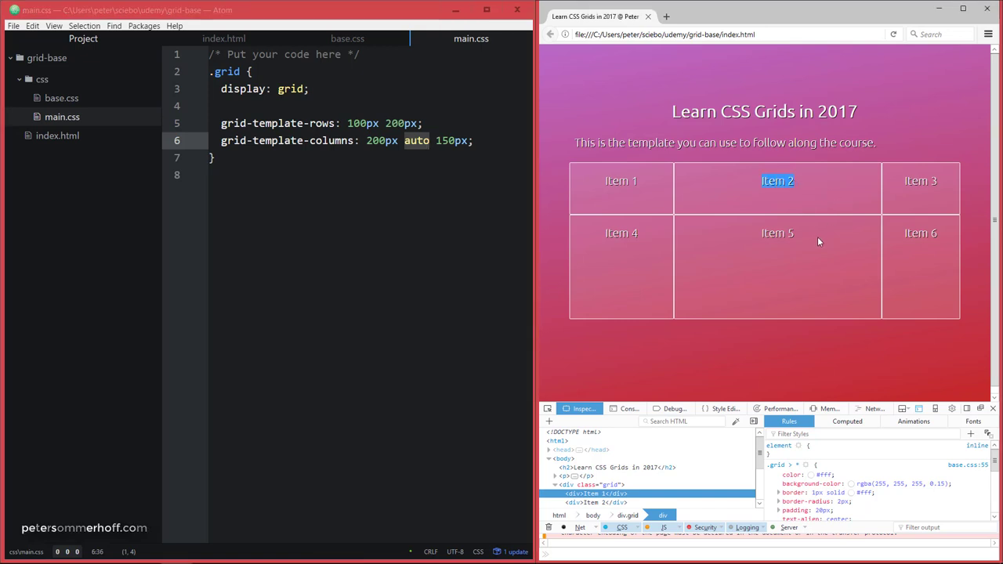
mouse_move(811, 274)
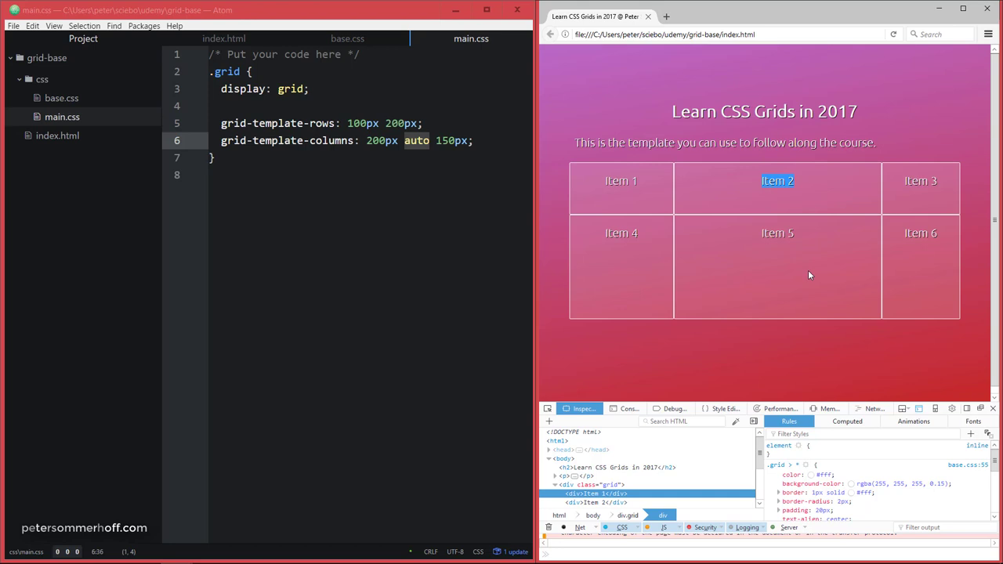
mouse_move(743, 263)
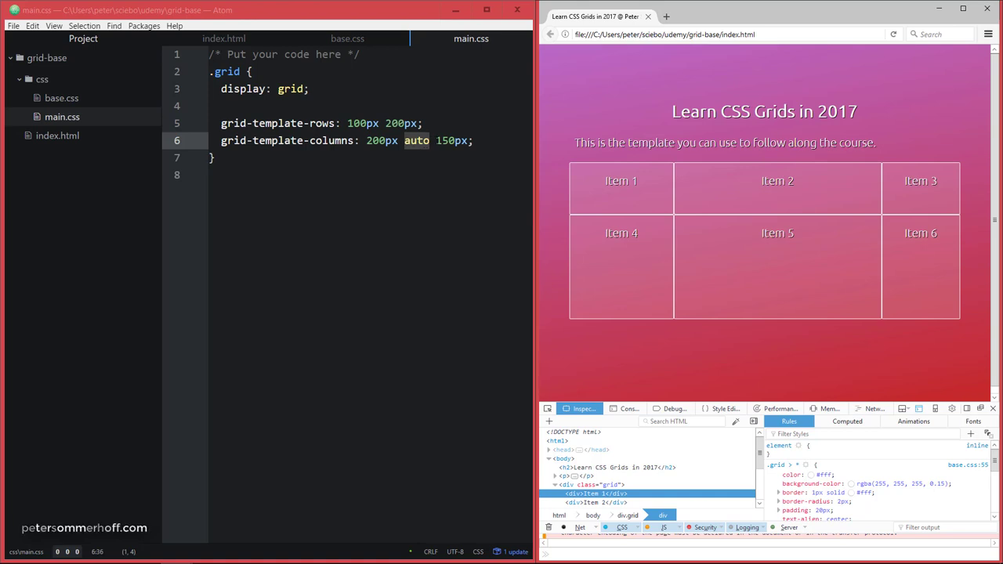
mouse_move(806, 182)
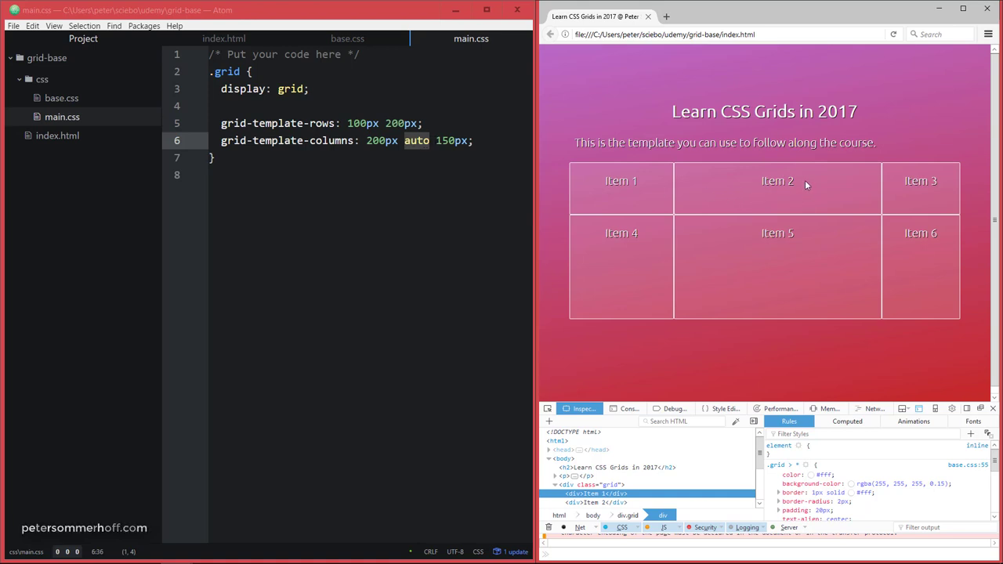
mouse_move(704, 250)
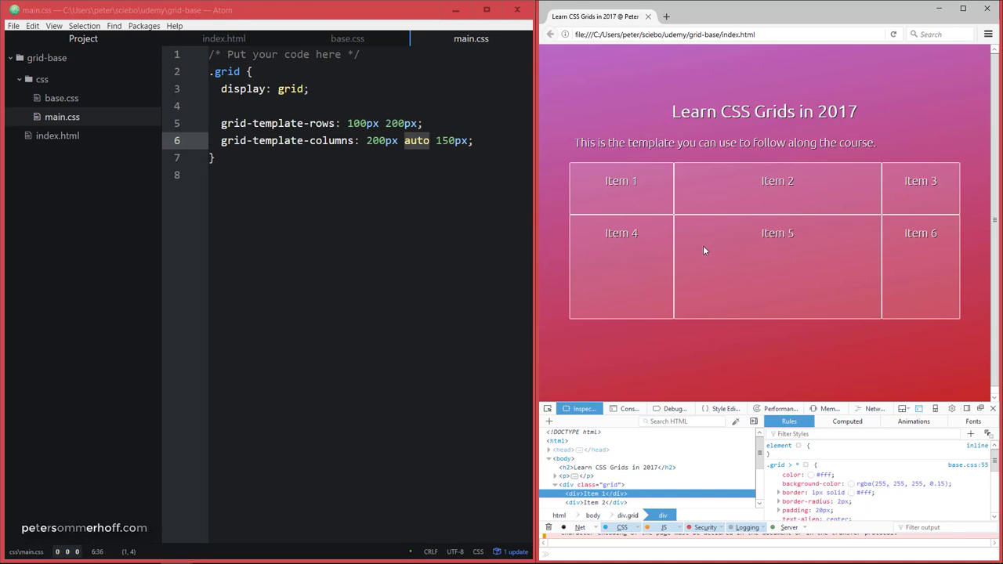
mouse_move(715, 258)
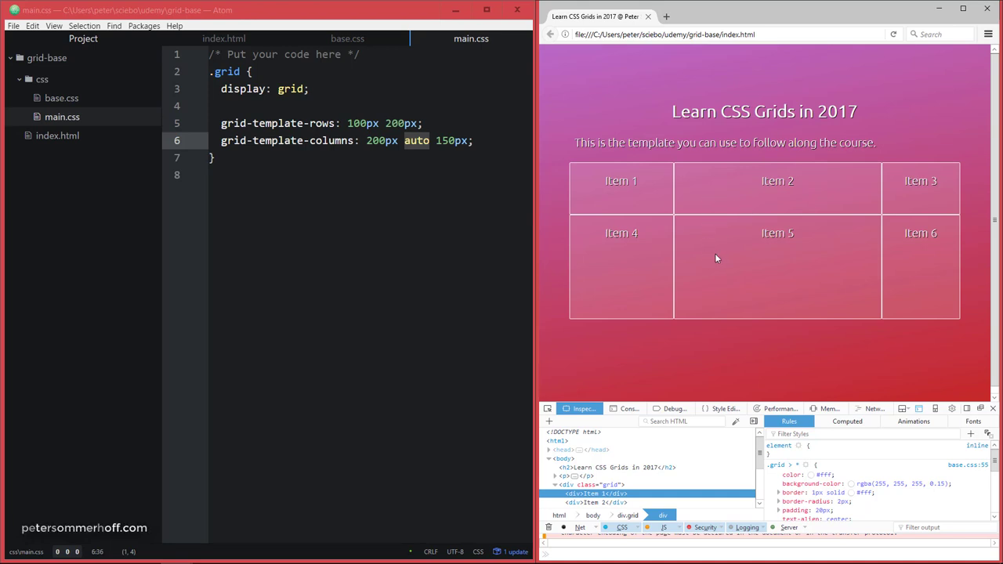
mouse_move(593, 182)
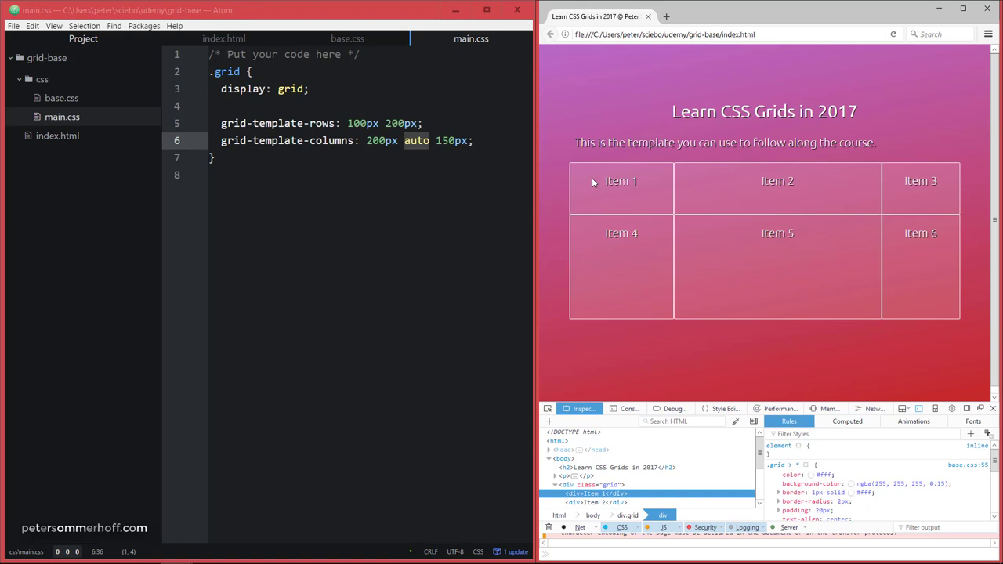
double_click(618, 182)
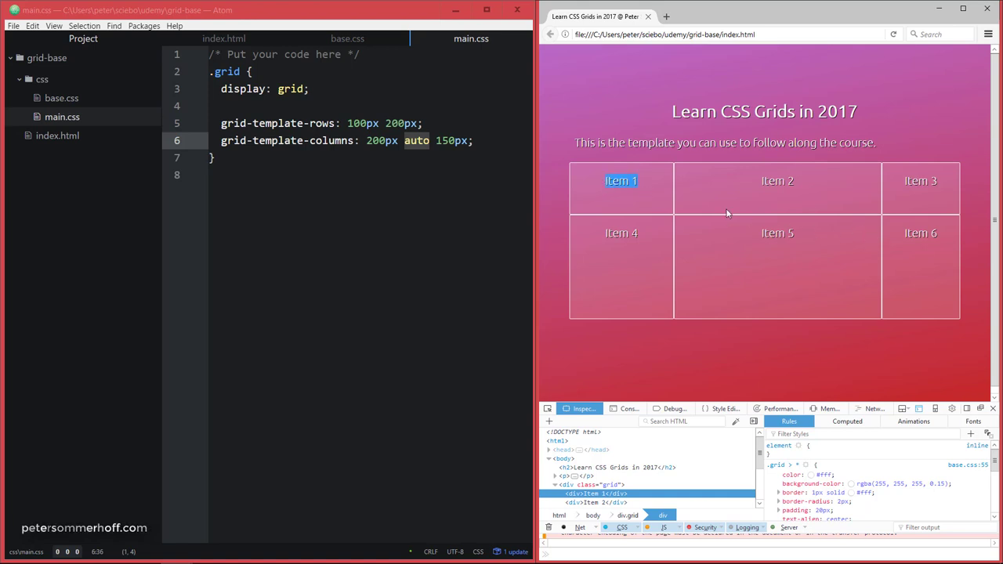
mouse_move(644, 185)
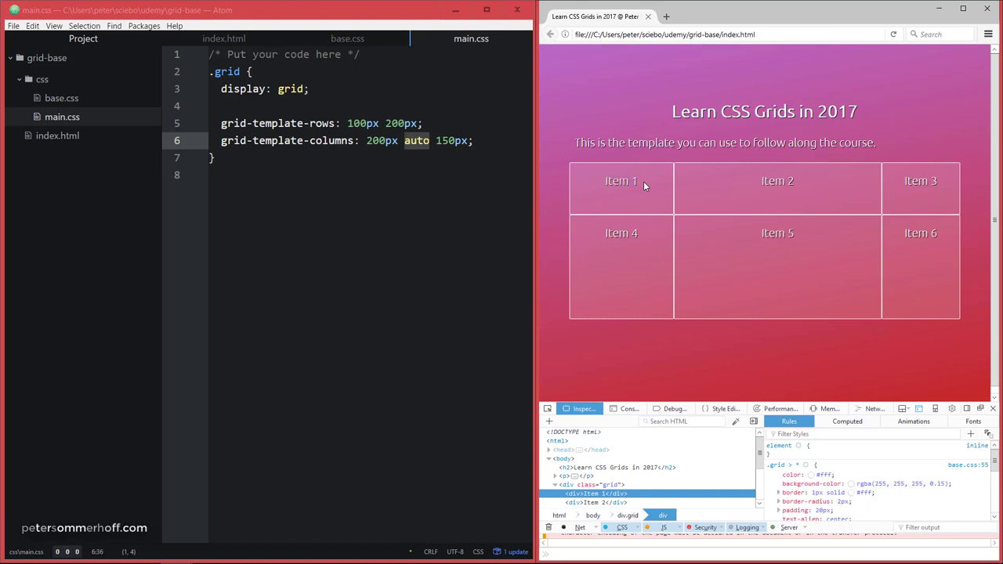
mouse_move(638, 179)
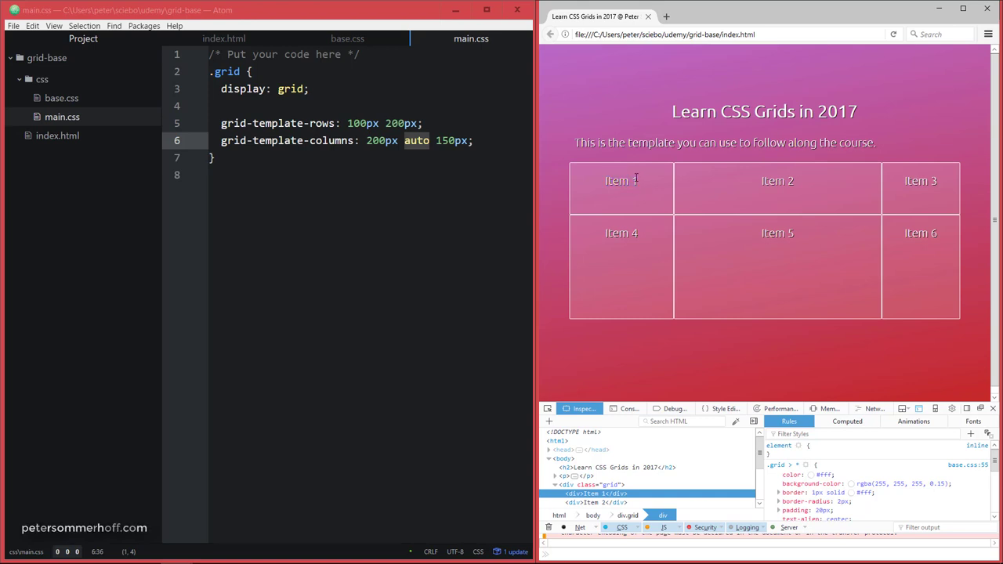
mouse_move(736, 190)
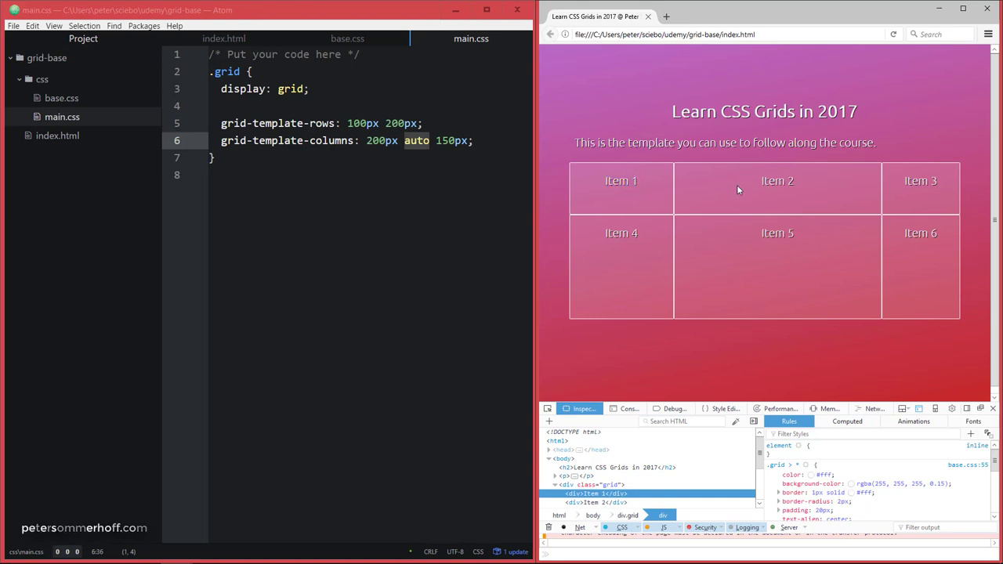
mouse_move(943, 183)
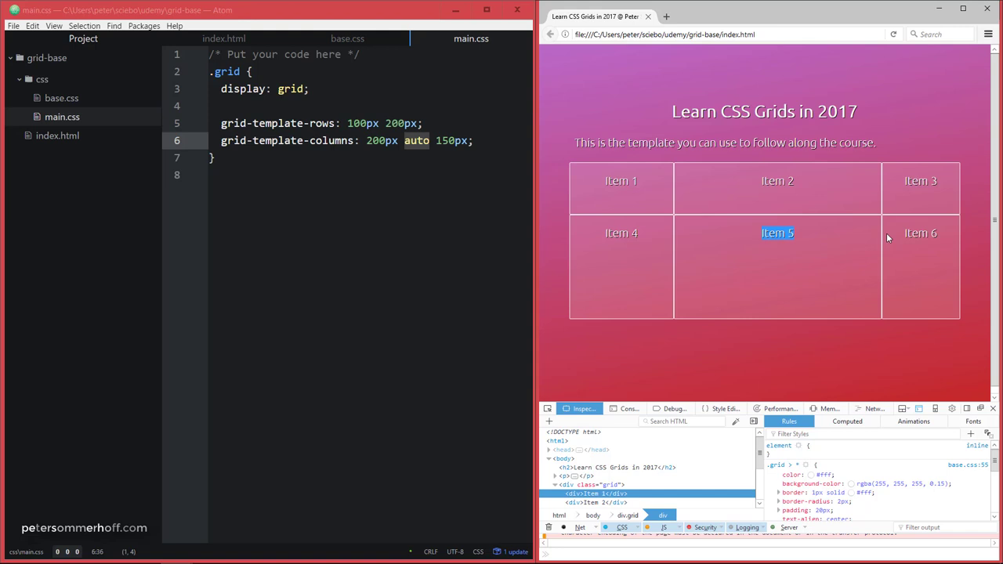
mouse_move(693, 257)
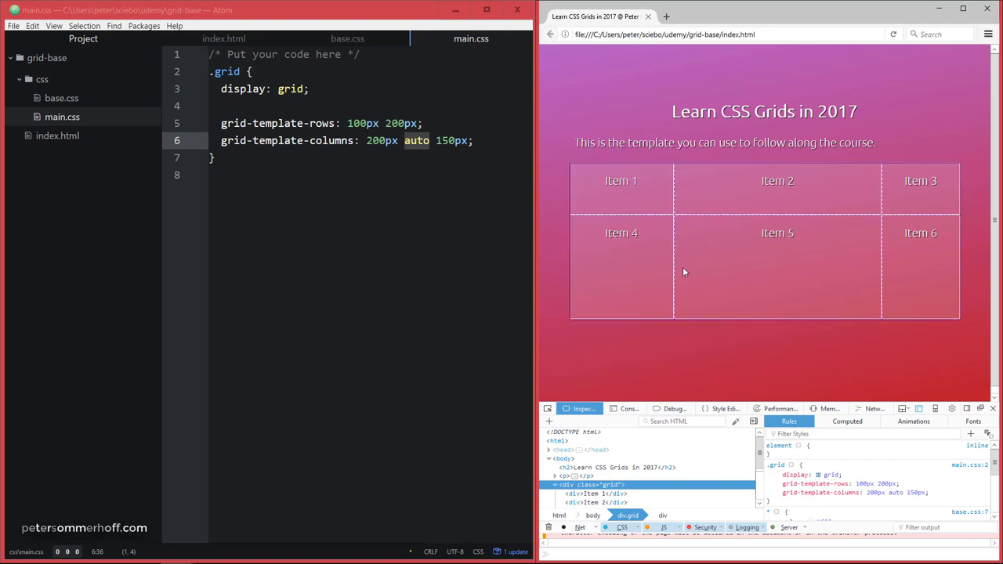
mouse_move(671, 210)
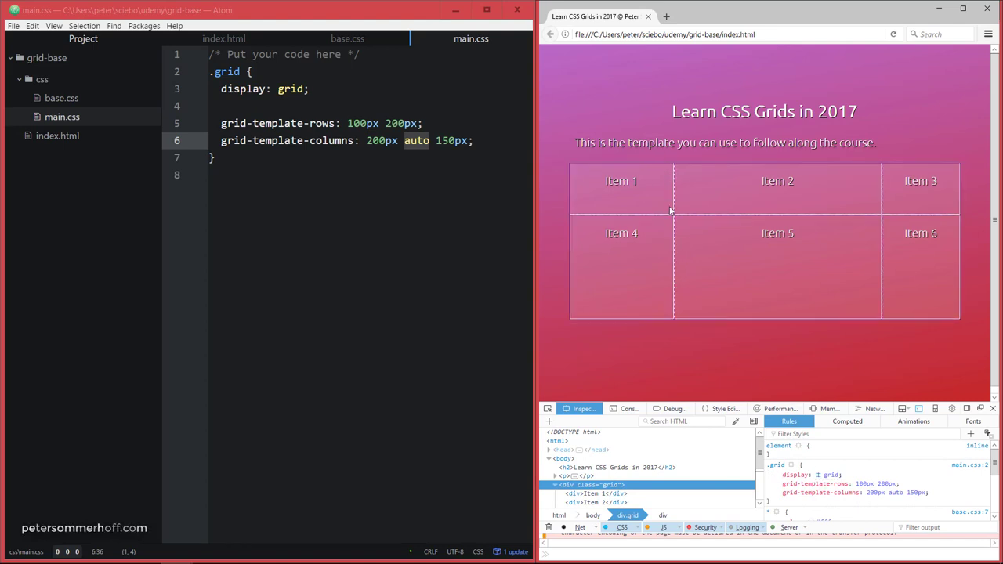
mouse_move(760, 219)
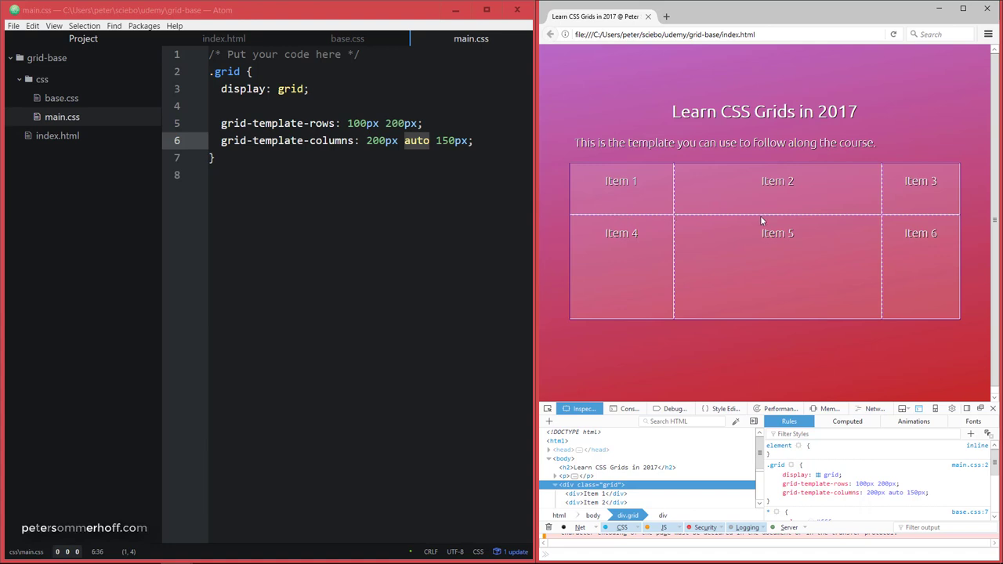
mouse_move(645, 227)
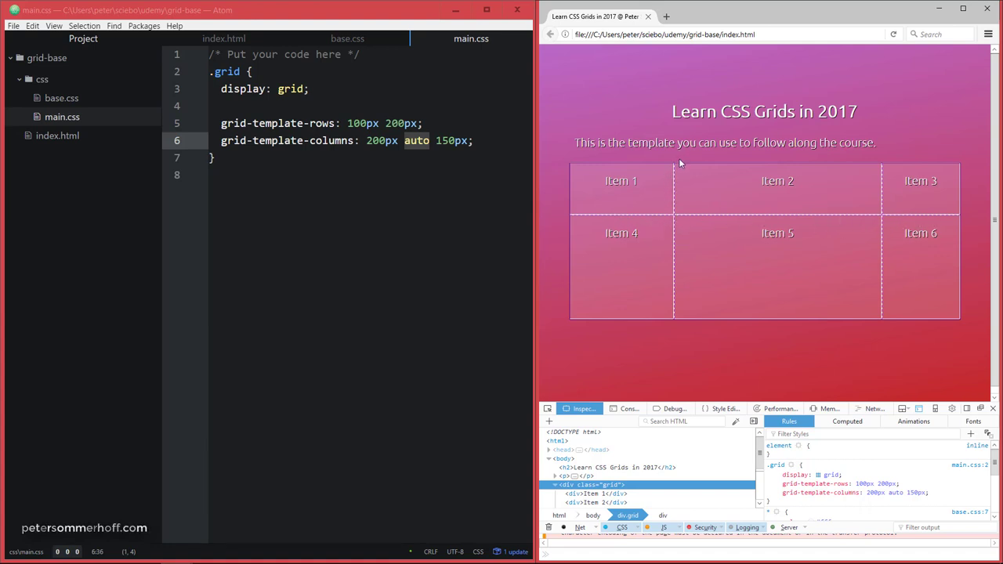
mouse_move(675, 247)
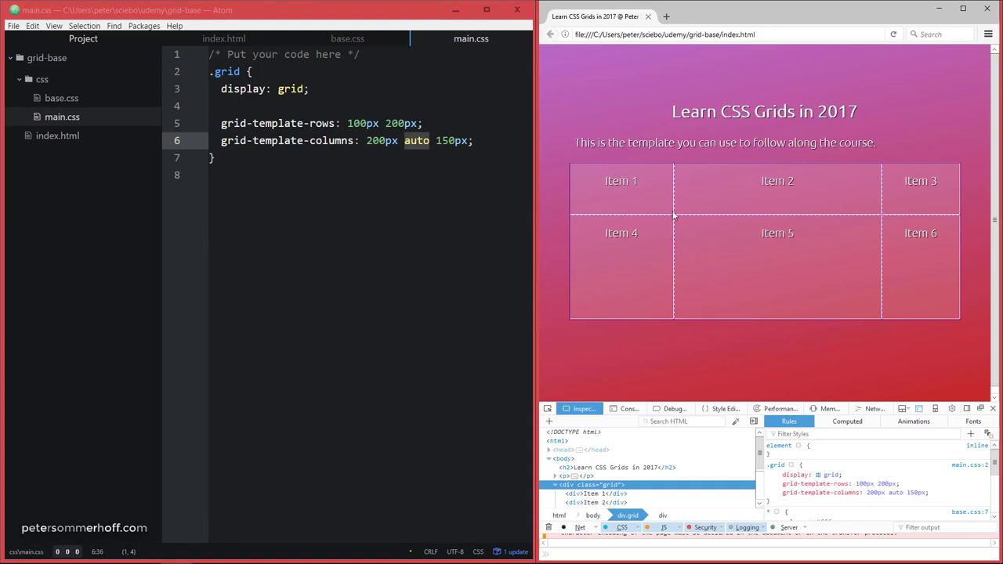
mouse_move(662, 213)
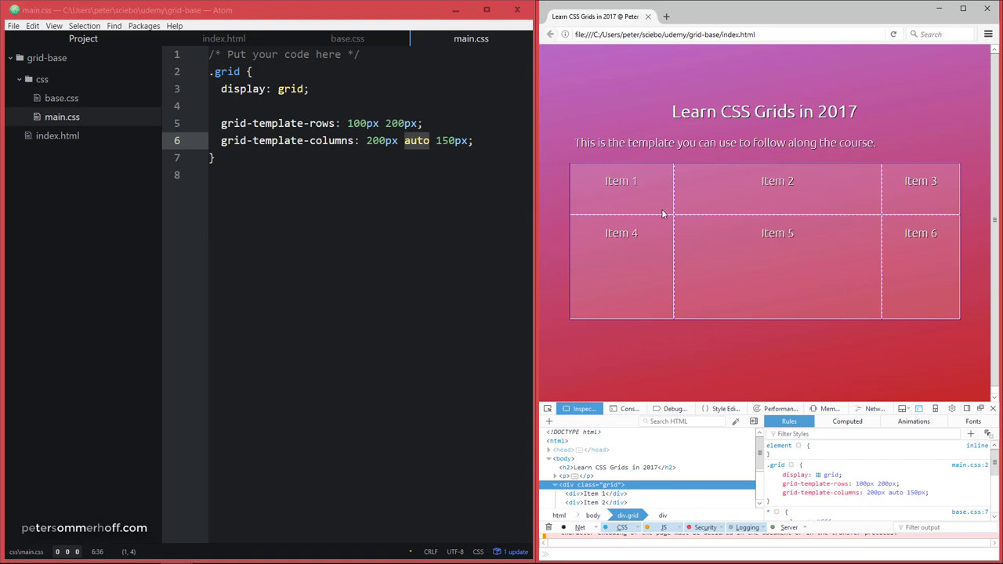
mouse_move(693, 248)
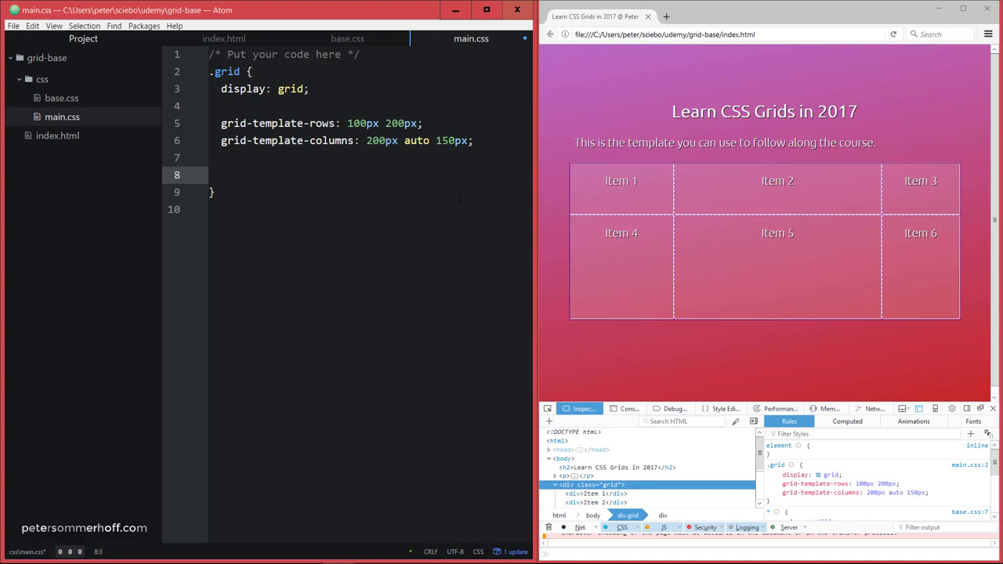
Start a grid-template: declaration and select the old separate rows/columns lines
text(gri)
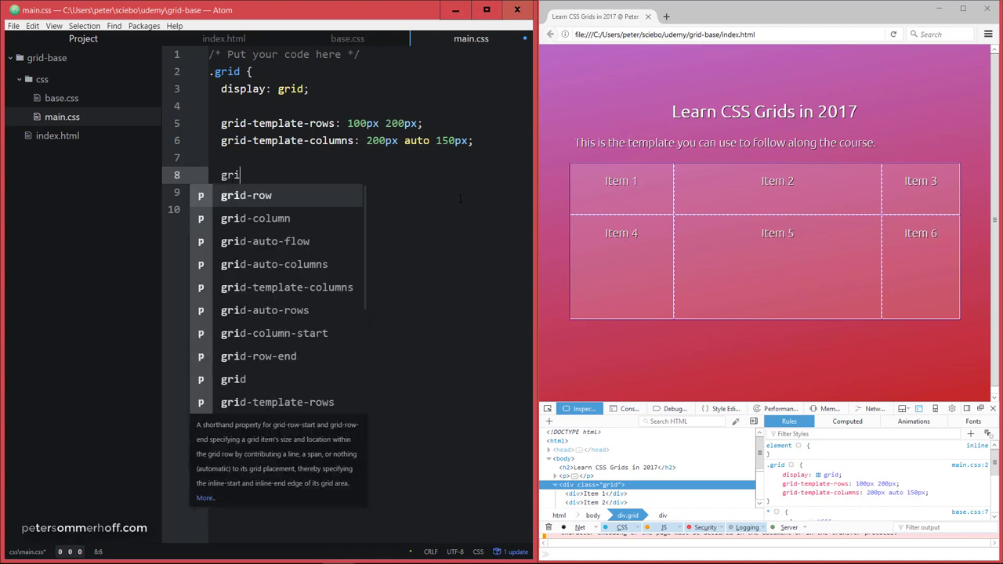
text(-template-)
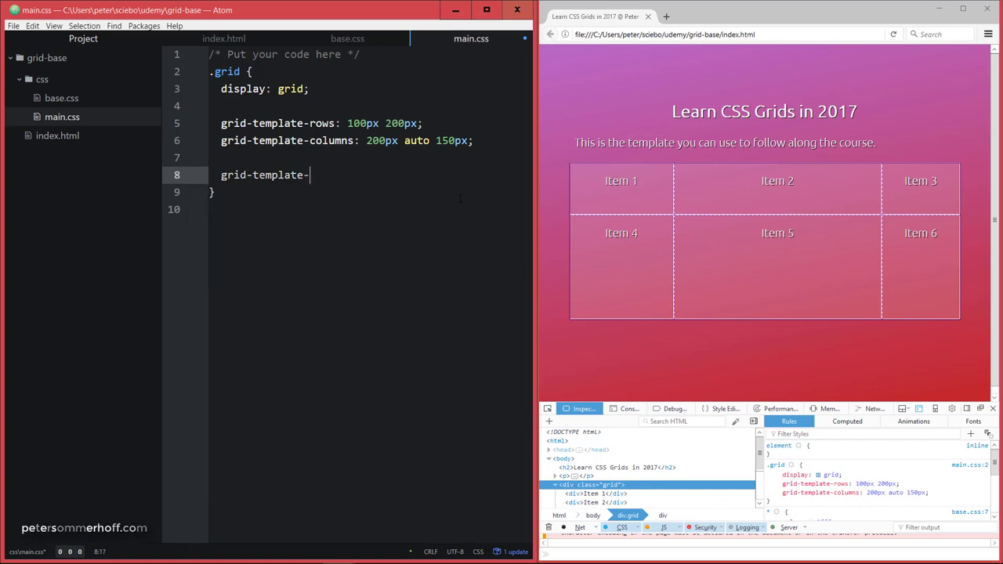
text(:)
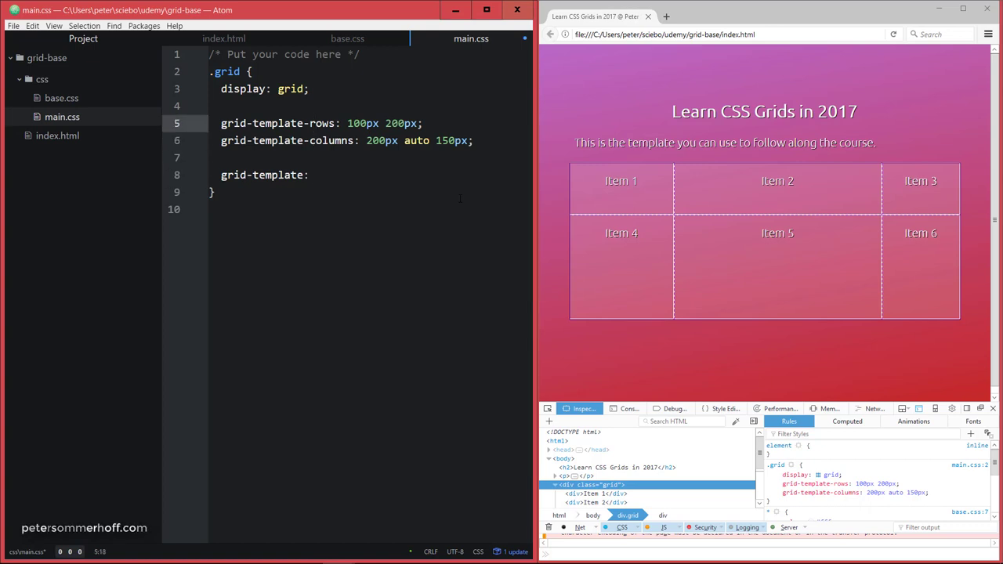
drag(348, 122, 419, 122)
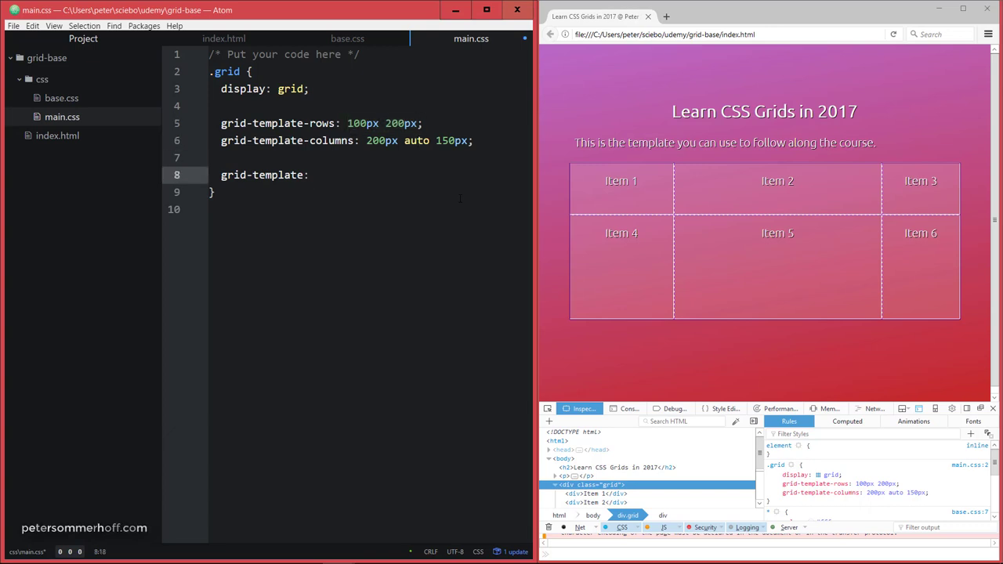
Complete the shorthand as grid-template: 100px 200px / 200px auto 150px; and save
text(100px 200px)
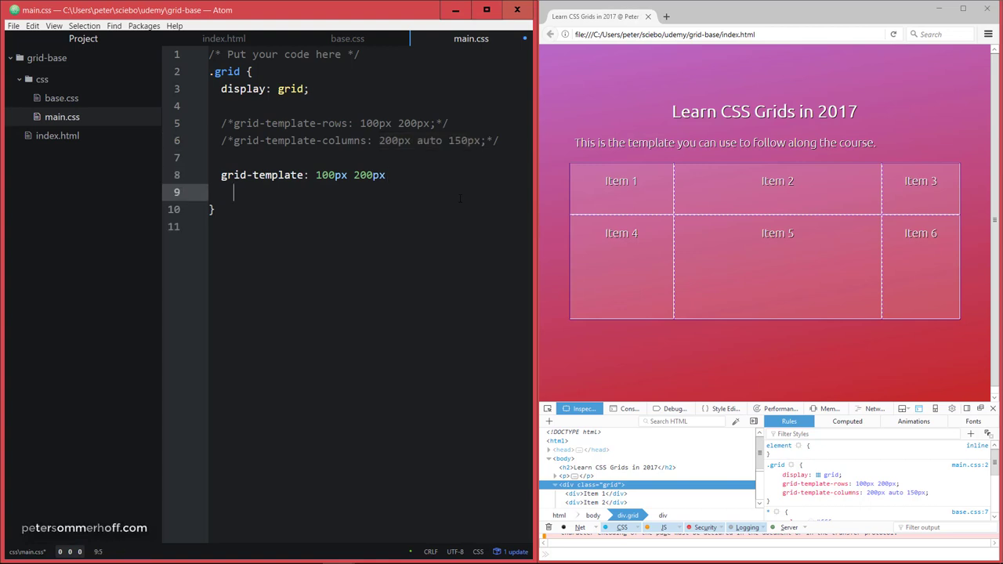
text(/)
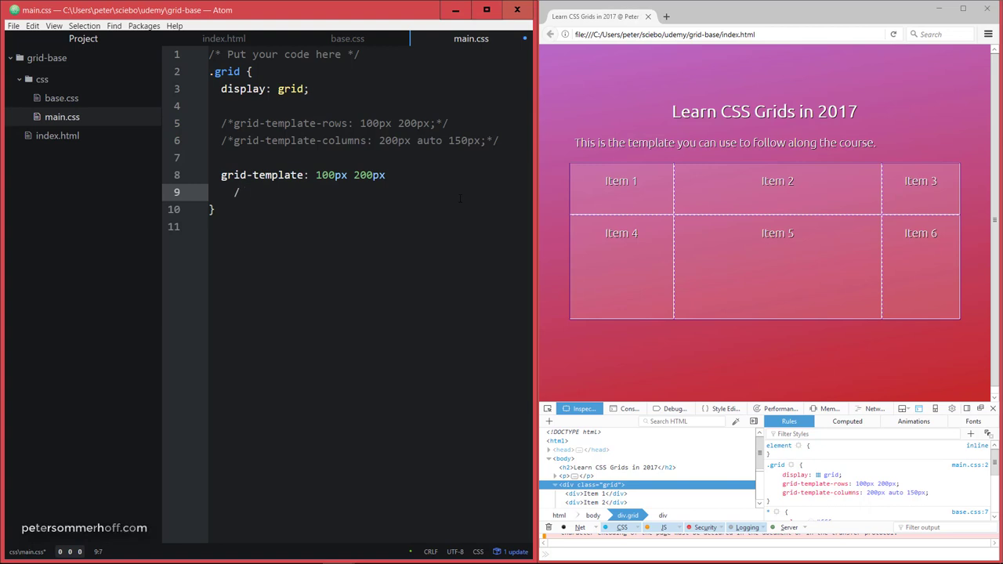
text(200px auto 150px;)
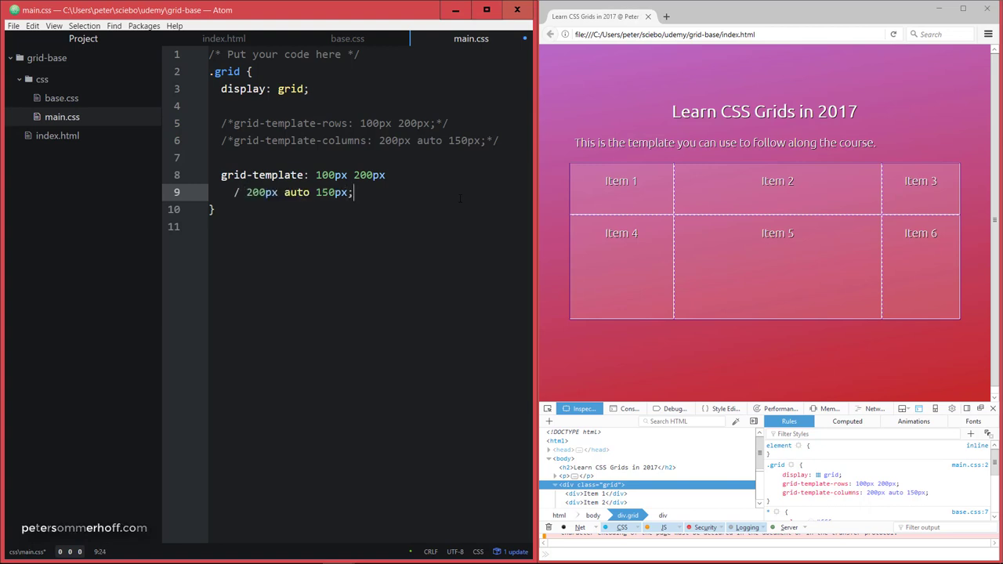
key(Backspace)
text(1)
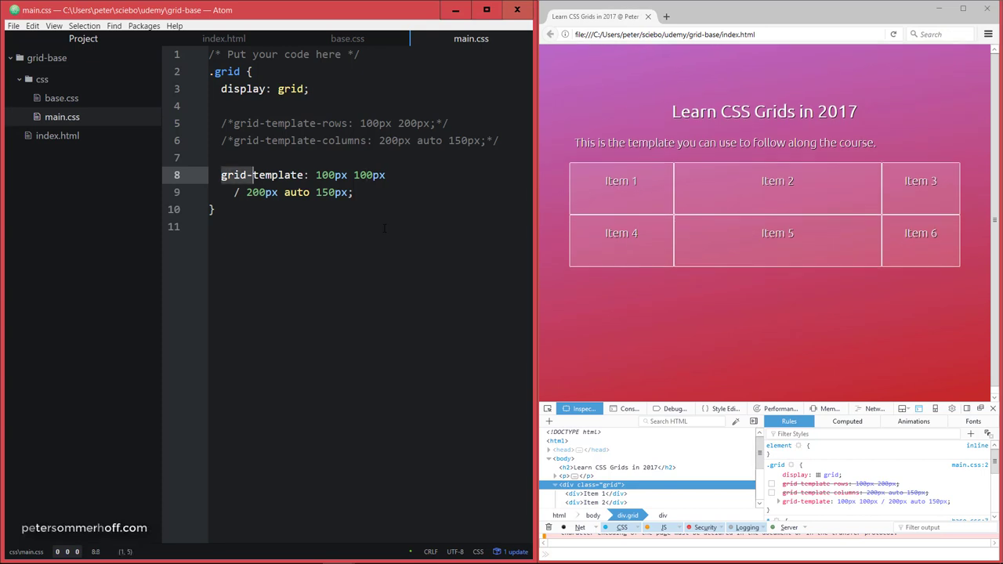
Highlight the grid-template property name to emphasise the shorthand with two 100px rows
double_click(276, 176)
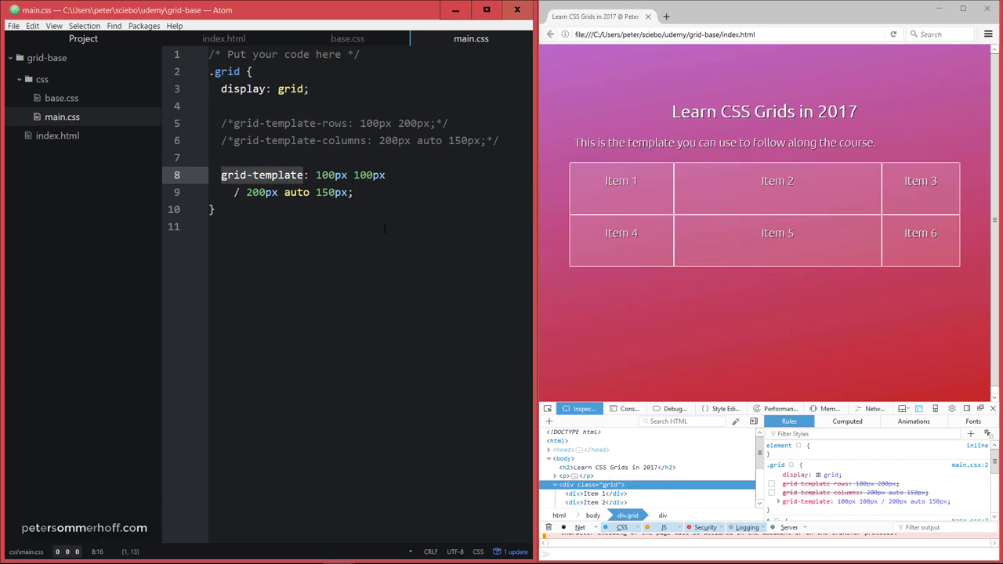
drag(317, 176, 385, 176)
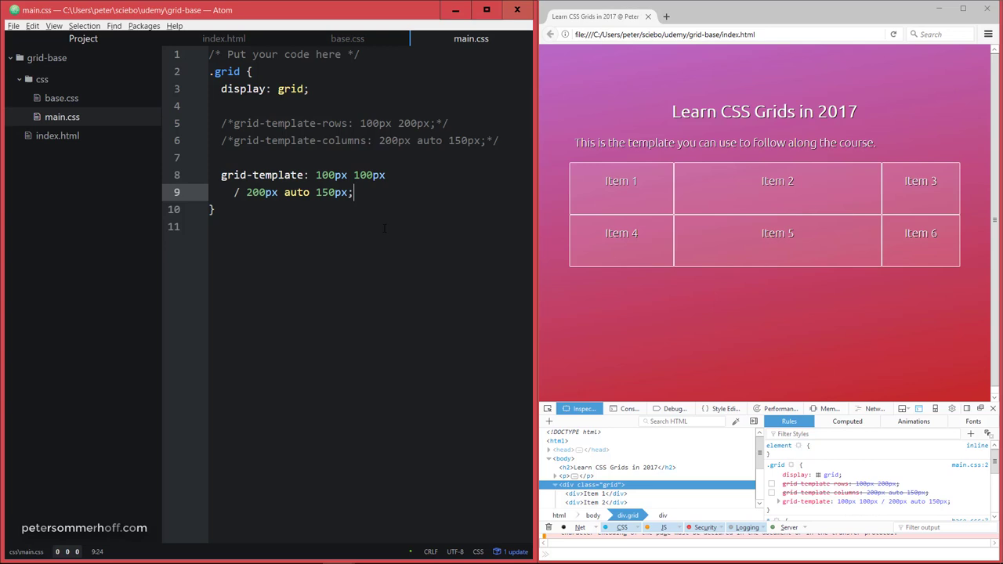
mouse_move(562, 198)
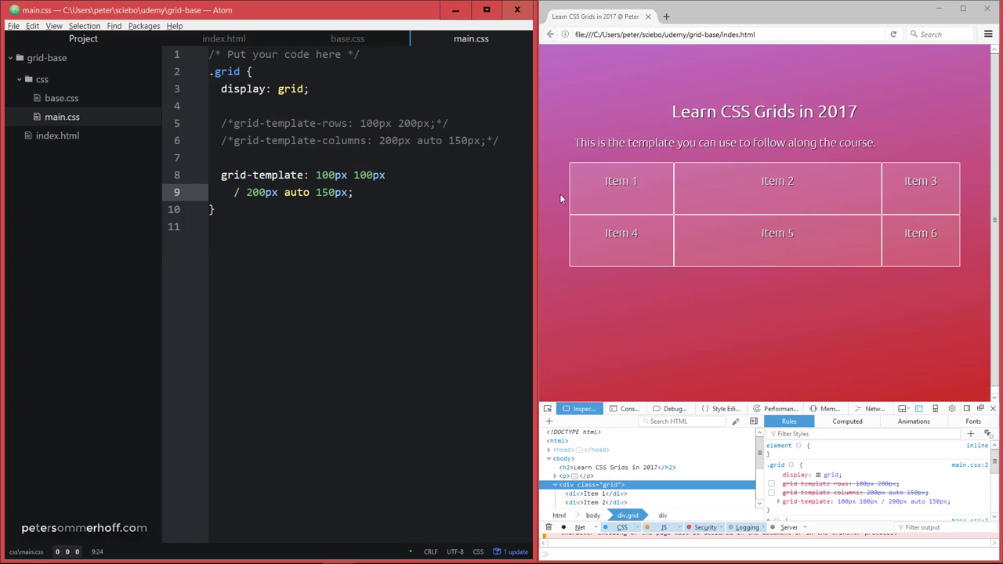
double_click(621, 180)
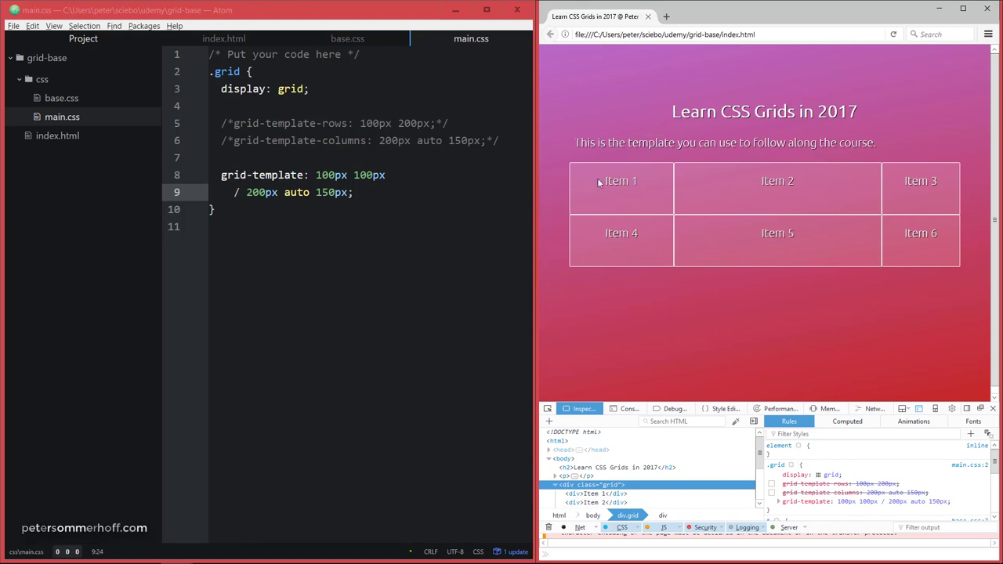
mouse_move(589, 248)
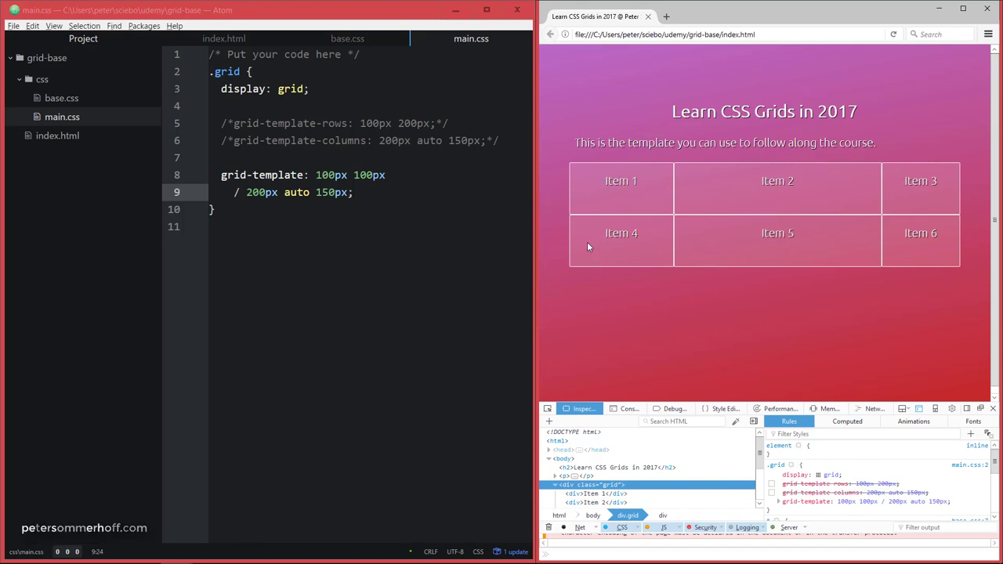